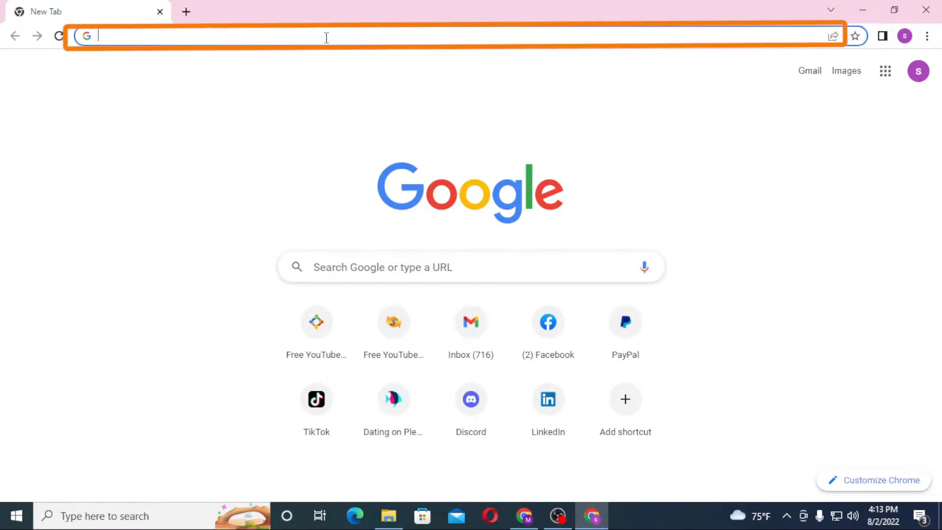
# Load etrade.com, then search Google for 'etrade login' in a second tab
pyautogui.write('etrade.com')
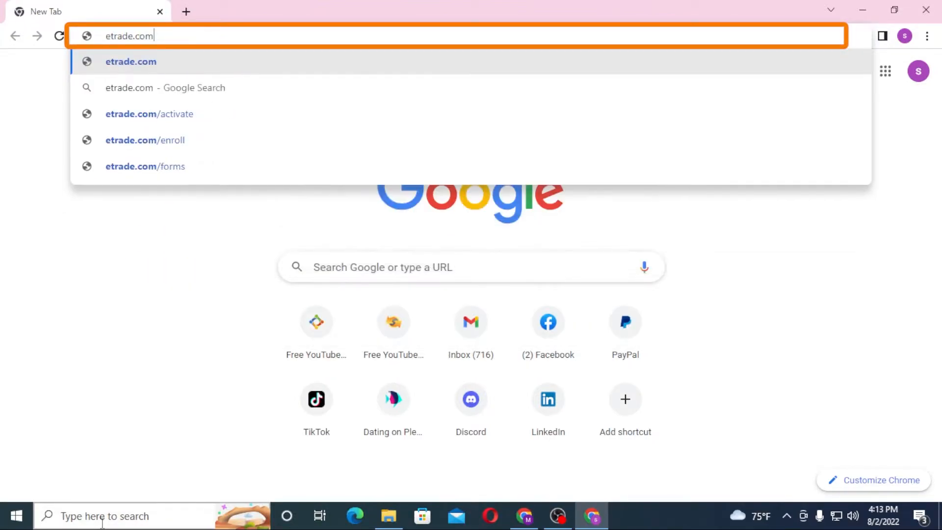
pyautogui.click(350, 11)
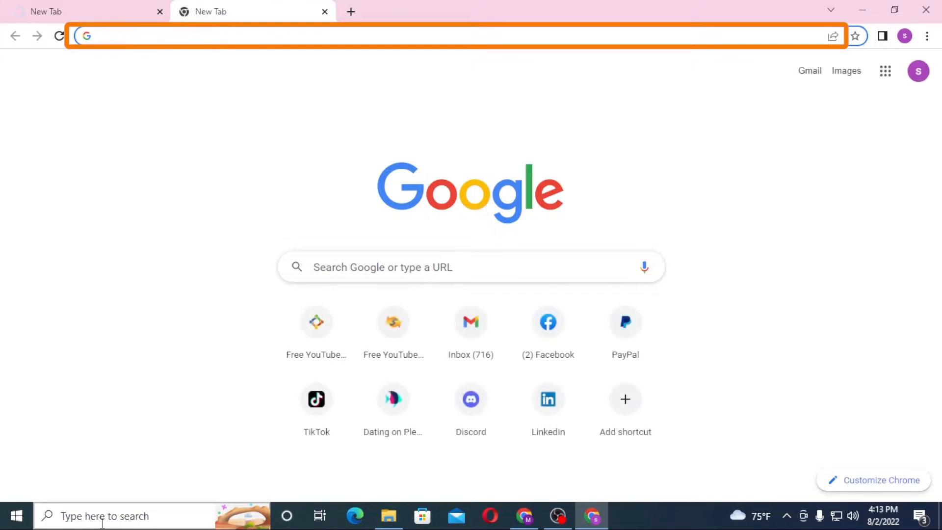
pyautogui.write('etrade')
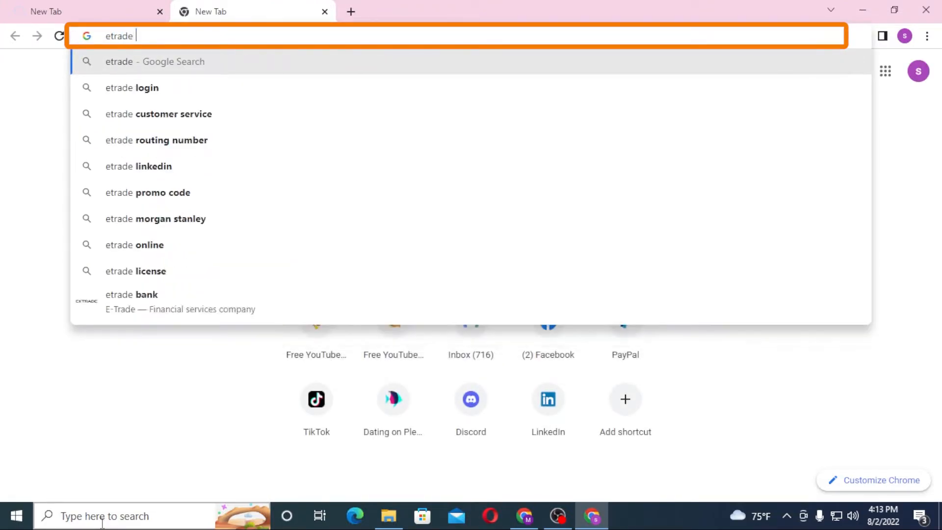
pyautogui.click(132, 87)
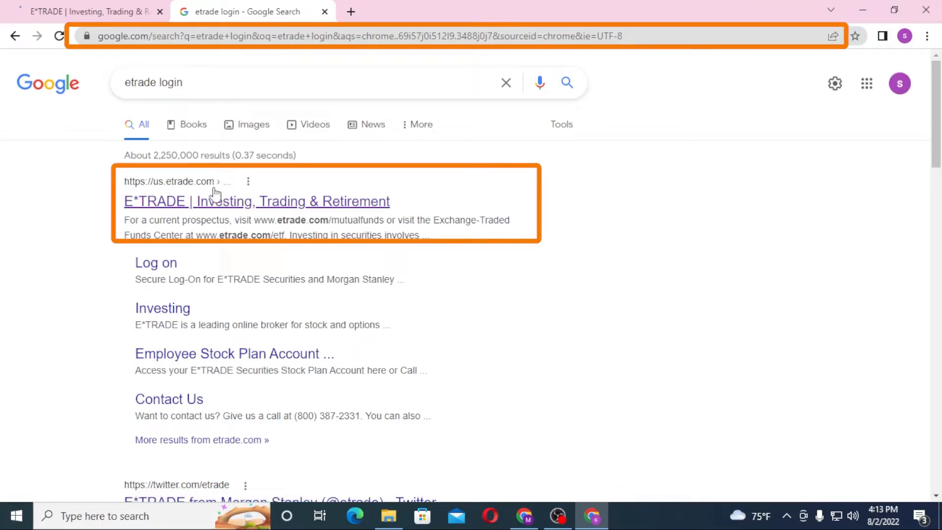
# Open the 'E*TRADE | Investing, Trading & Retirement' search result in the second tab
pyautogui.click(257, 201)
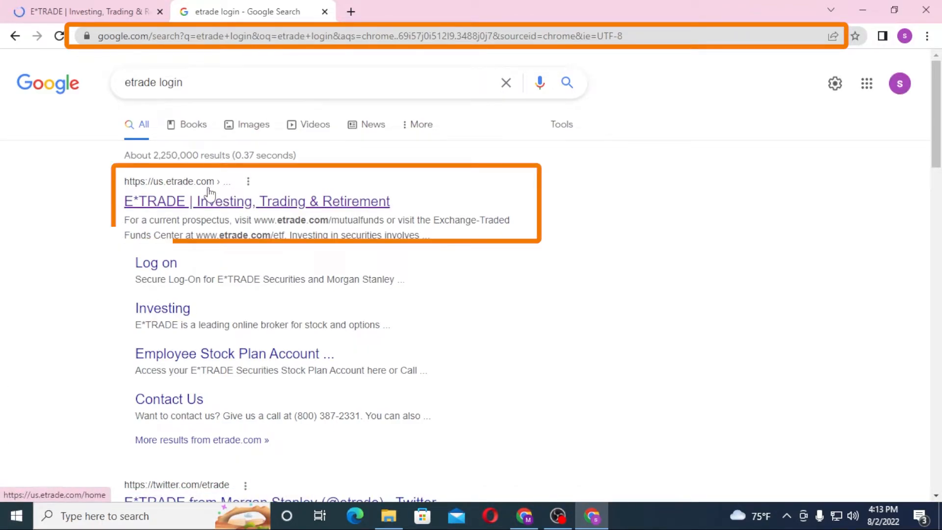
pyautogui.click(256, 201)
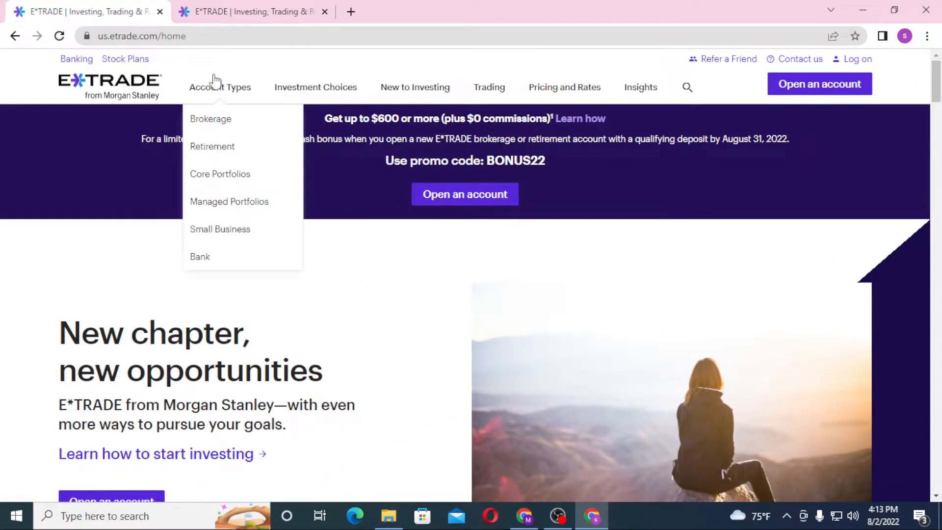
pyautogui.click(143, 35)
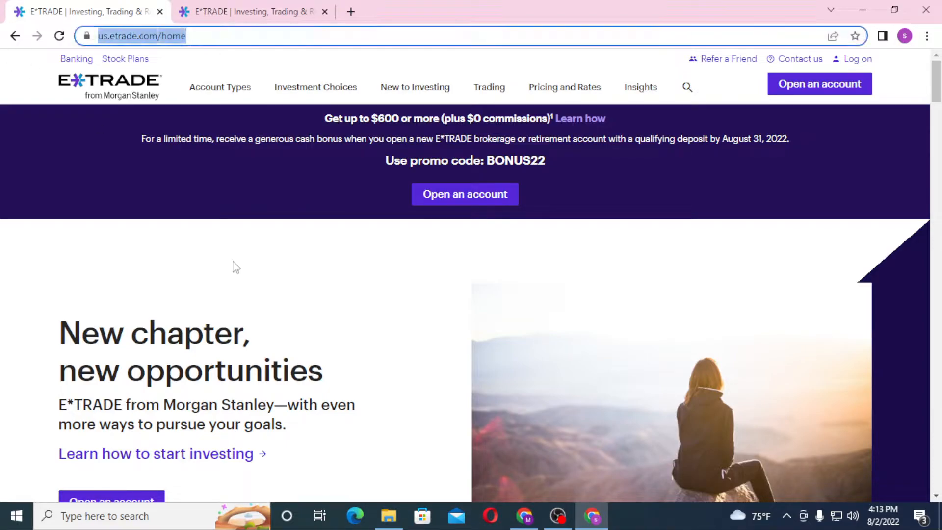
pyautogui.click(252, 11)
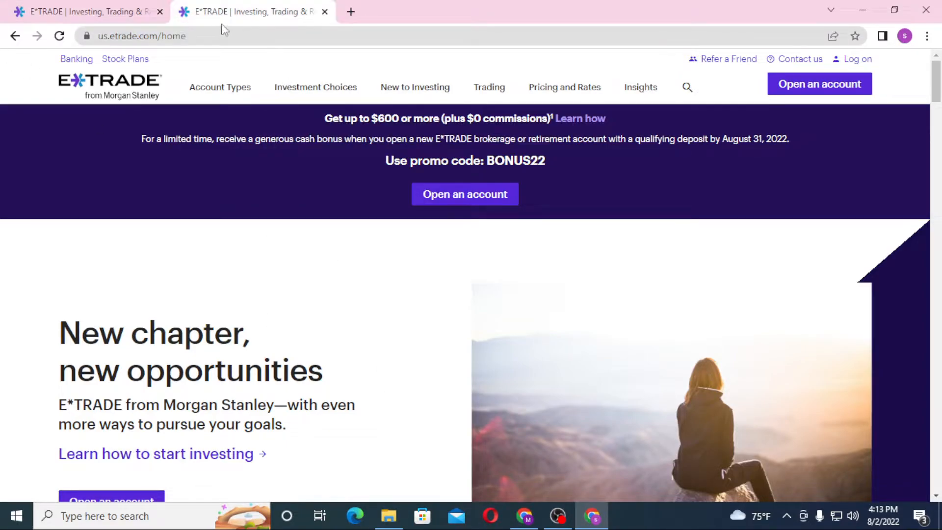
# Close the duplicate E*TRADE tab and follow the header's 'Log on' link
pyautogui.click(315, 87)
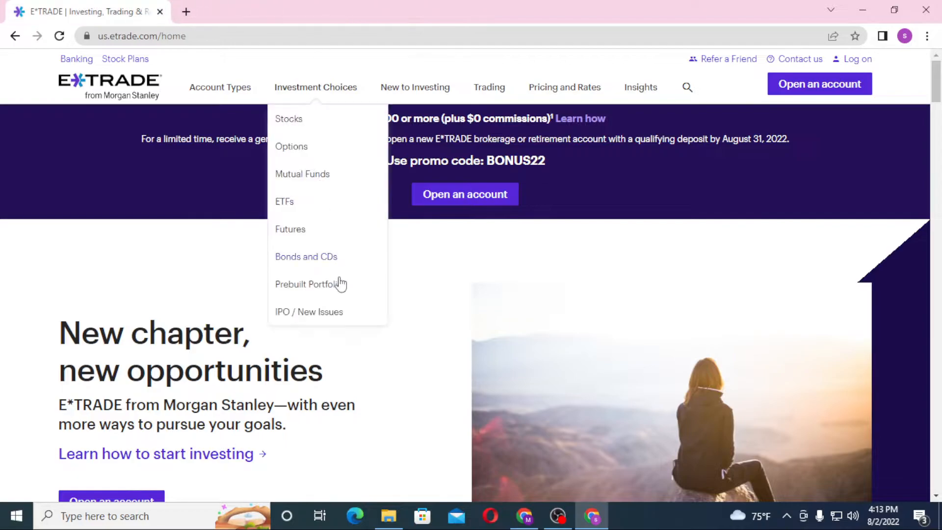
pyautogui.moveTo(180, 354)
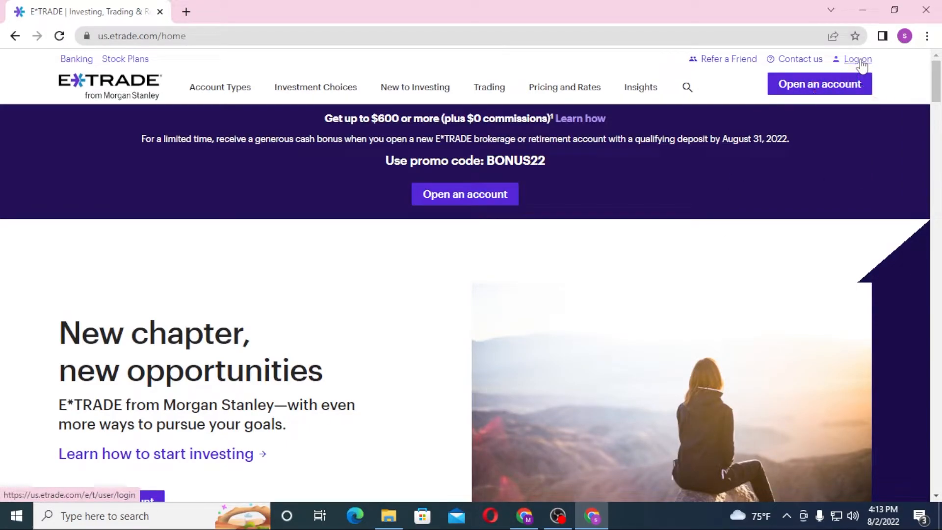
pyautogui.click(858, 59)
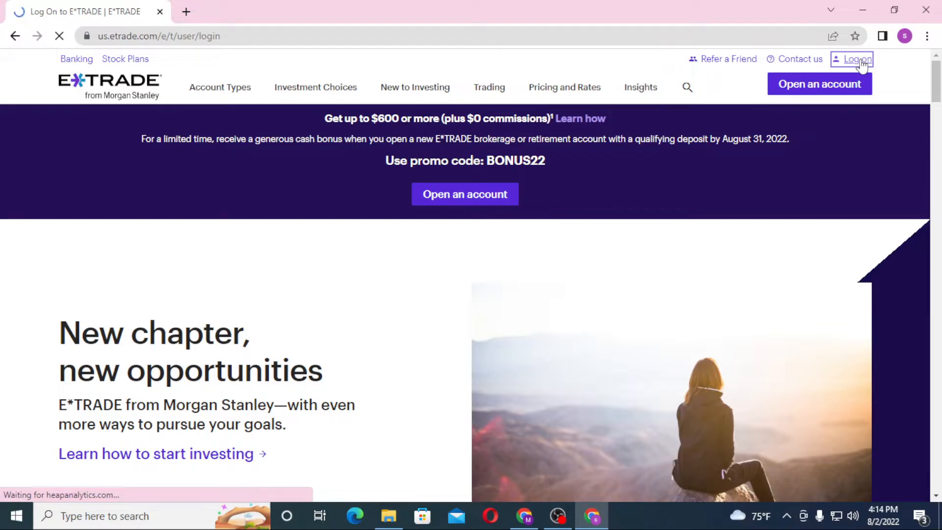
# Scroll the loaded log-on page to reveal the User ID, Password fields and Log on button
pyautogui.click(857, 59)
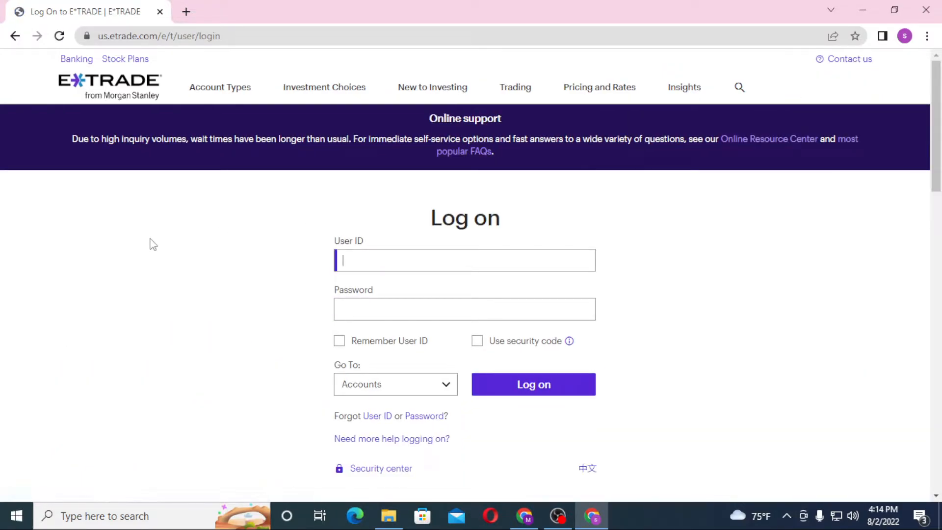
pyautogui.scroll(-3)
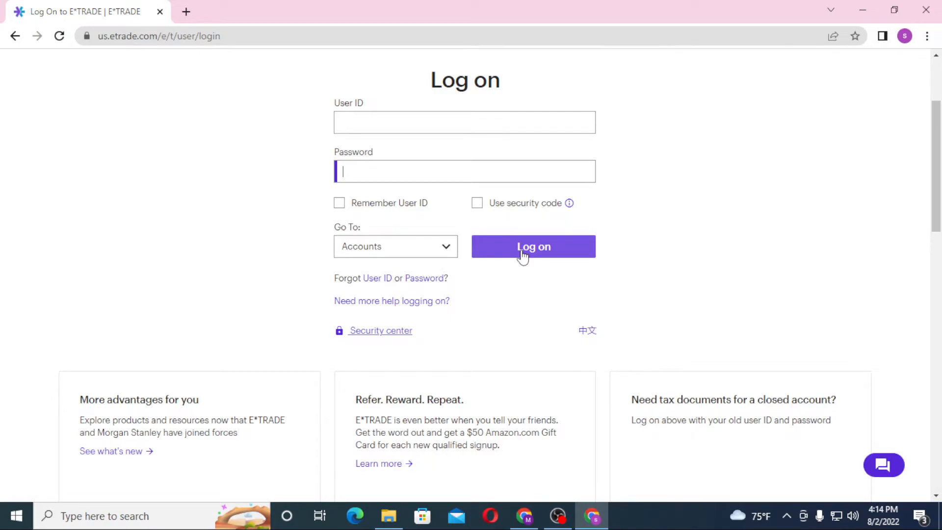
pyautogui.moveTo(265, 223)
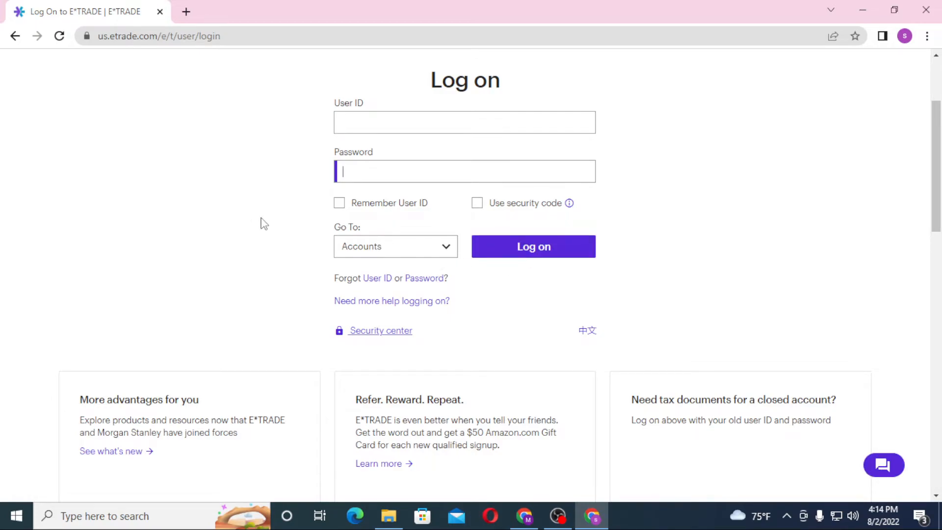
pyautogui.moveTo(424, 278)
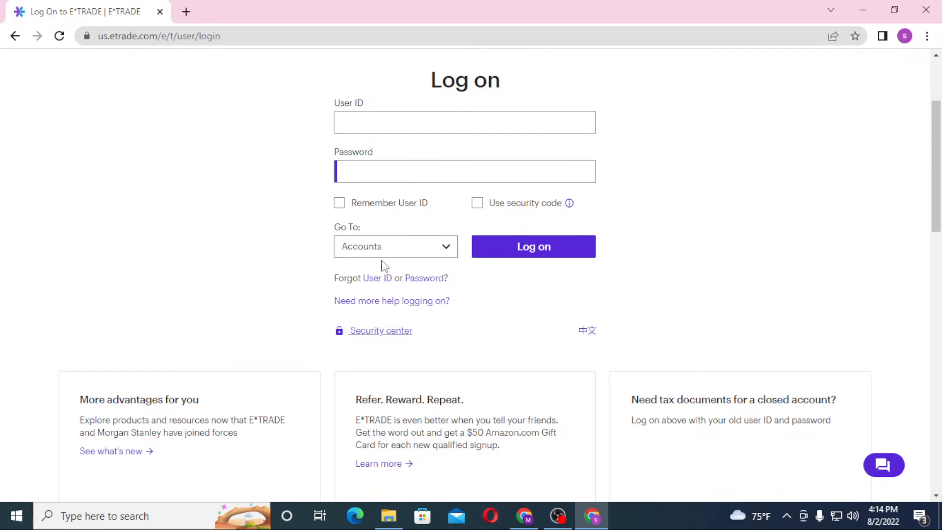
pyautogui.moveTo(562, 384)
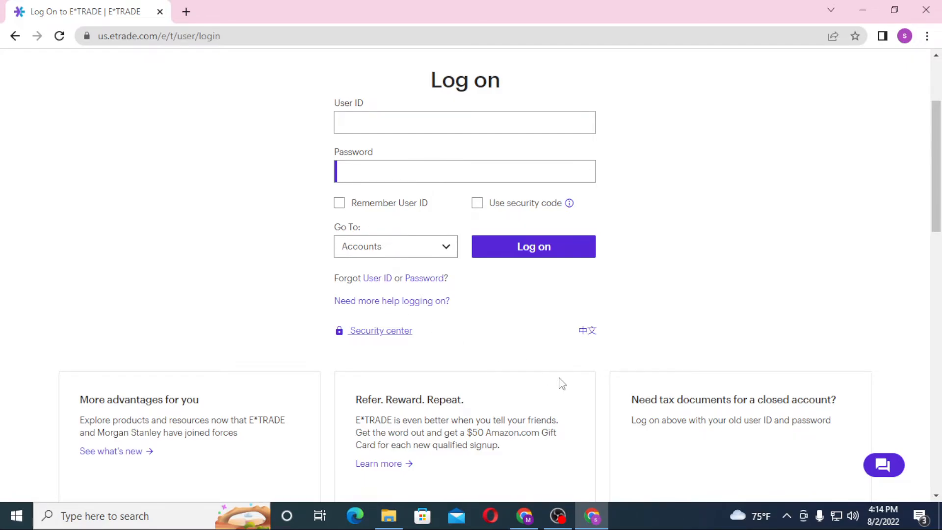